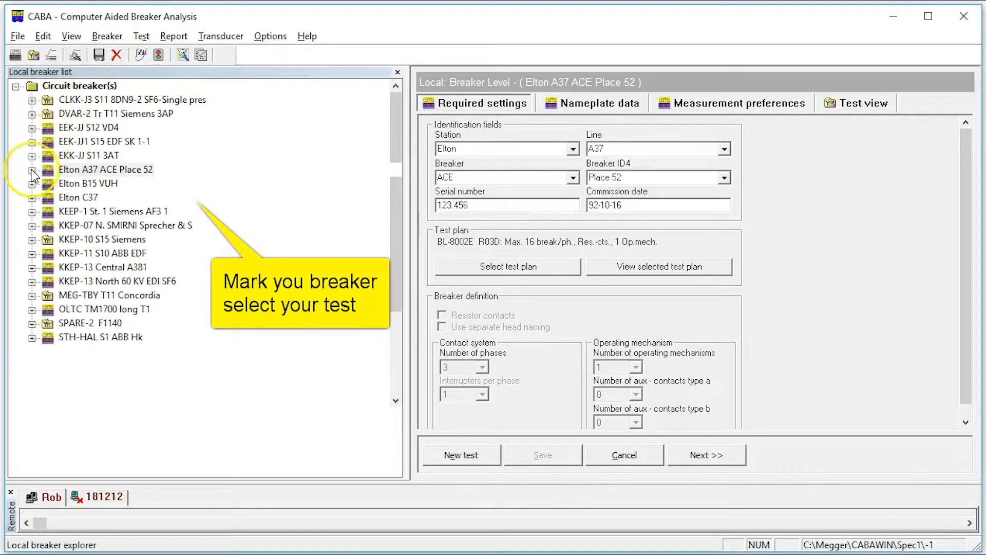
- Expand the Elton A37 ACE Place 52 breaker and its 2004-11-09 test in the Local list
left_click(30, 170)
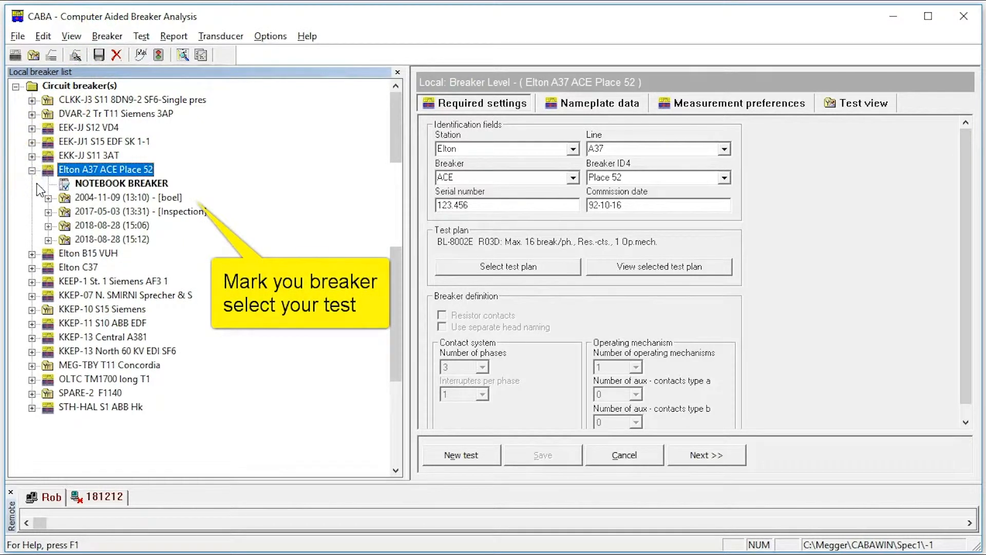
left_click(48, 197)
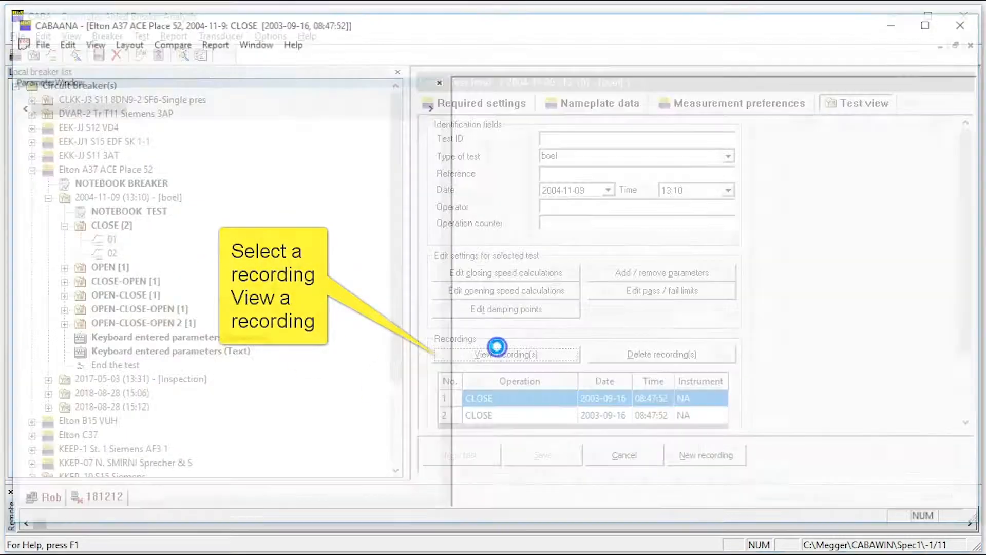
- Load the CLOSE, OPEN, CLOSE-OPEN and OPEN-CLOSE-OPEN recordings of the 2004-11-09 test into the analyser
left_click(505, 353)
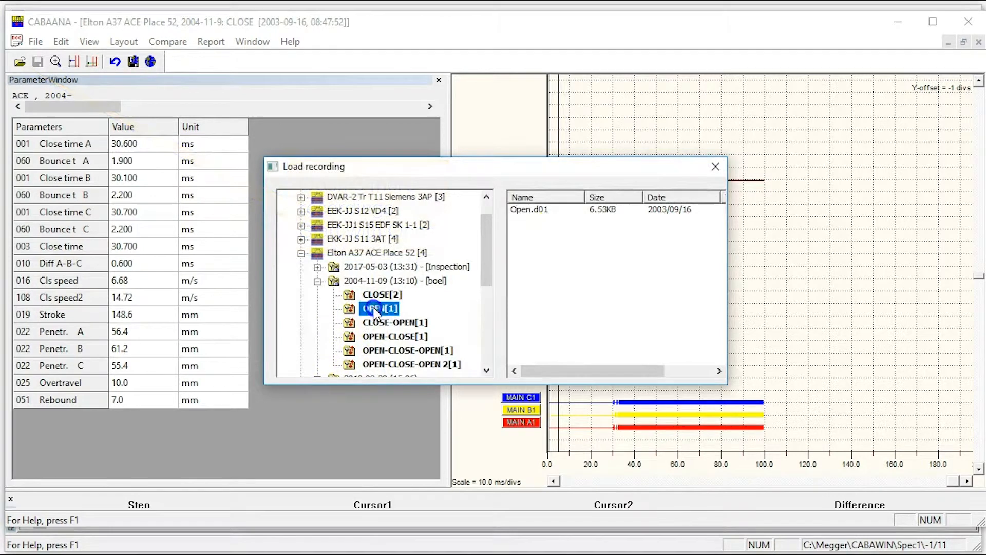
double_click(378, 308)
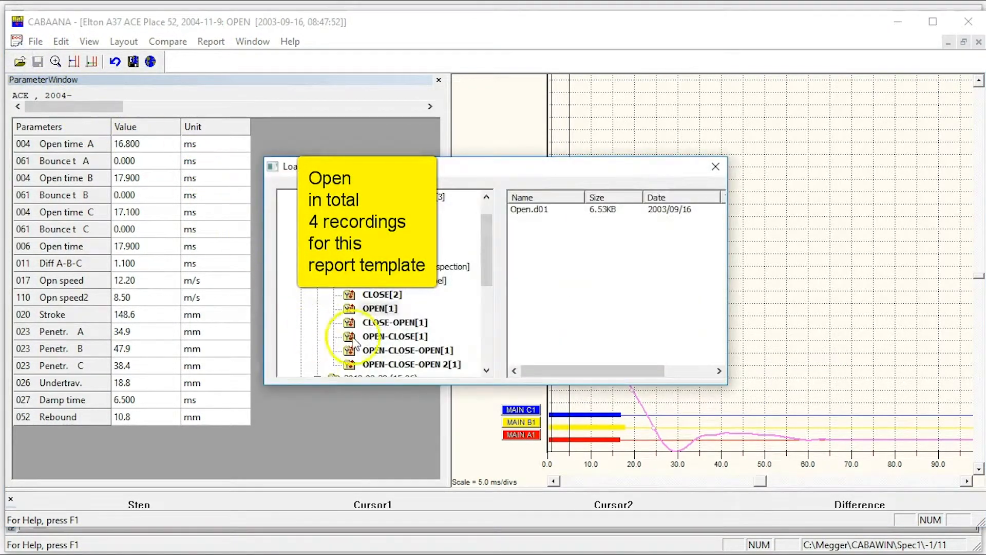
left_click(394, 321)
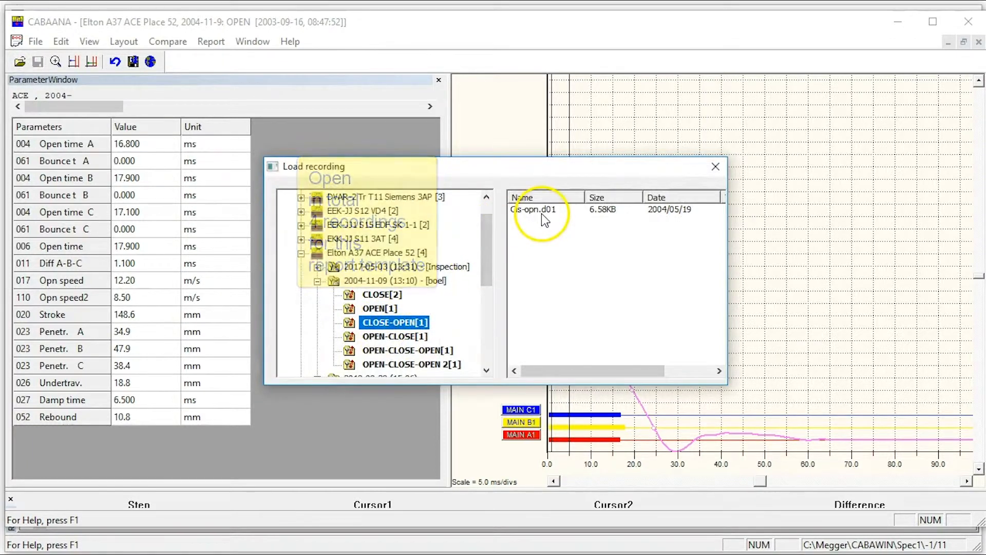
double_click(532, 209)
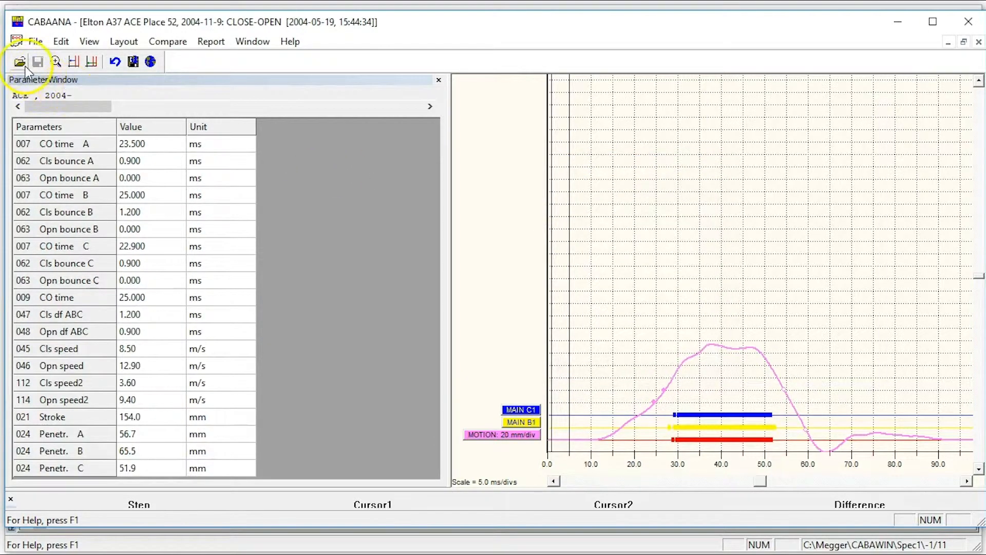
left_click(18, 62)
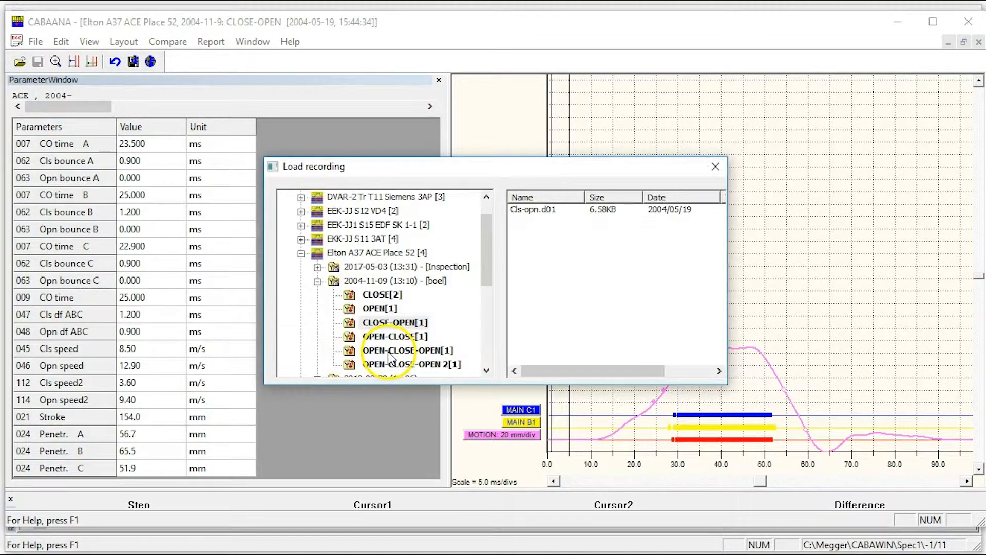
double_click(403, 350)
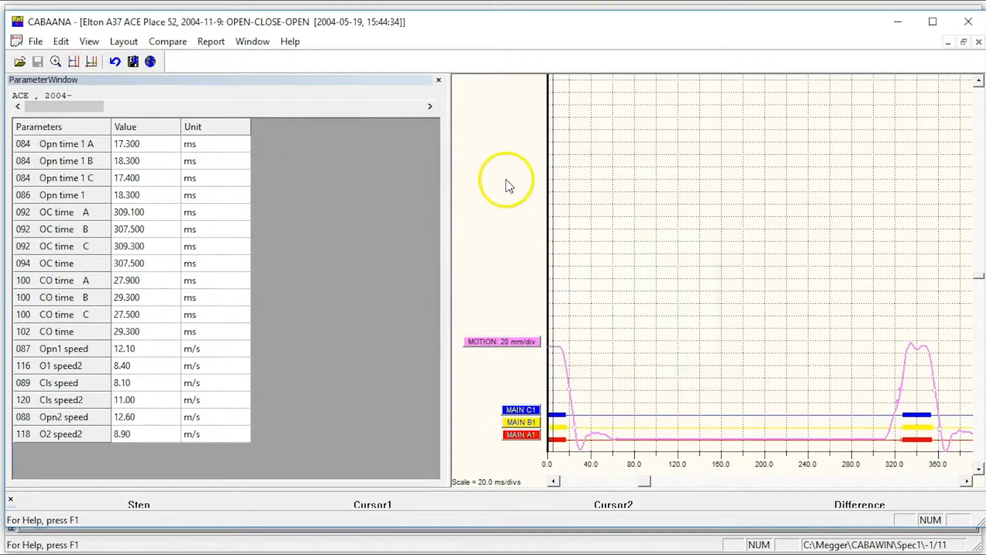
- Review the CLOSE and OPEN recording windows, then bring OPEN-CLOSE-OPEN to the front
left_click(252, 41)
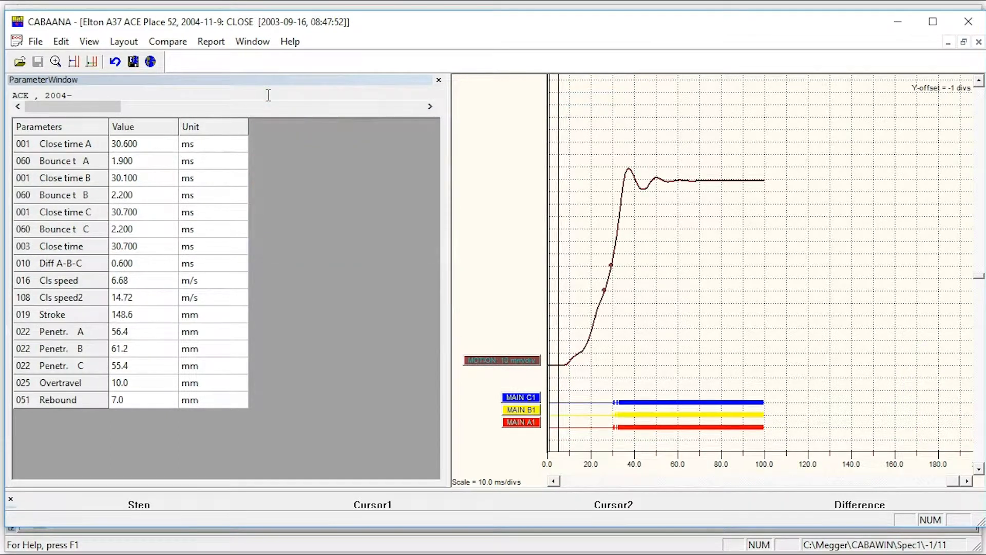
left_click(61, 41)
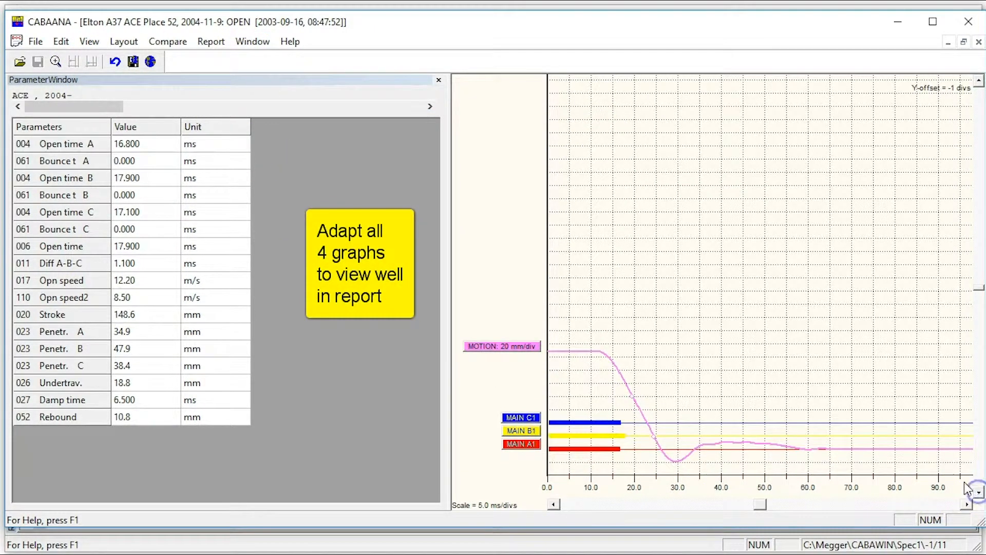
left_click(252, 42)
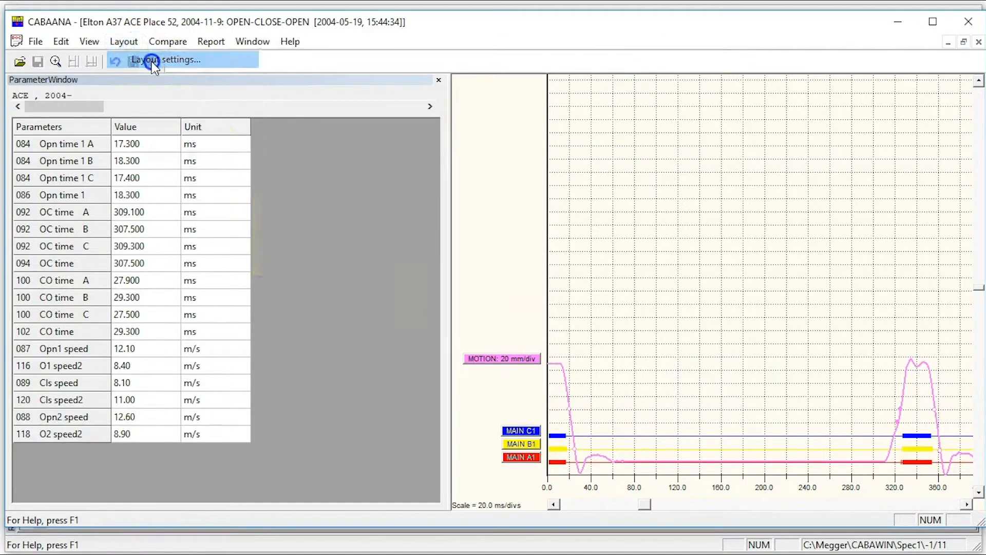
- Make the OPEN-CLOSE-OPEN MOTION curve dark maroon and raise it to graph position 5
left_click(152, 60)
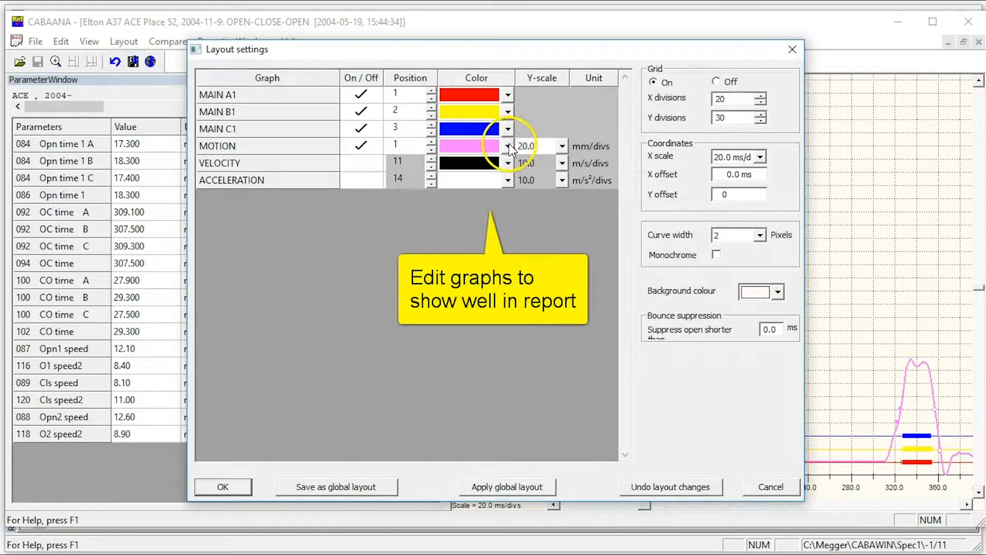
left_click(508, 145)
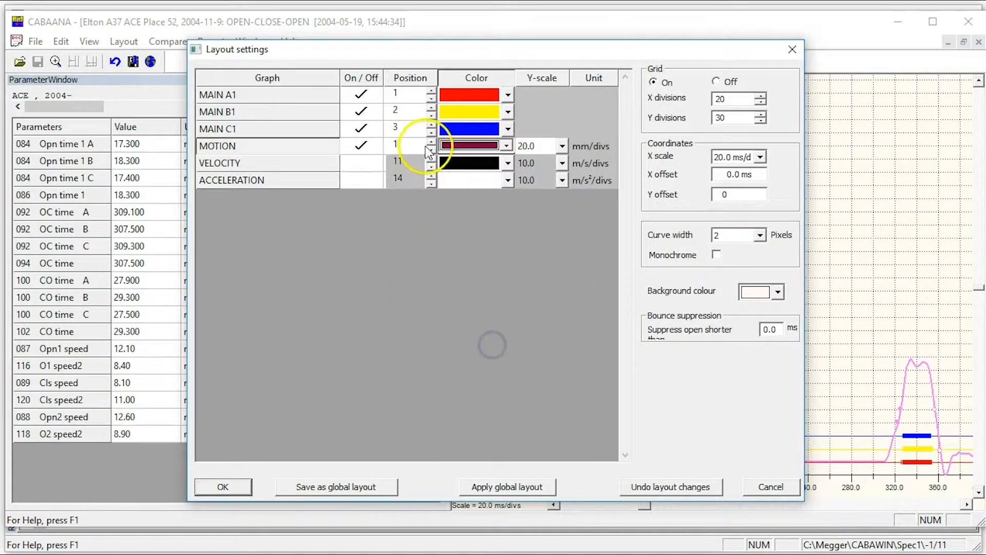
left_click(224, 487)
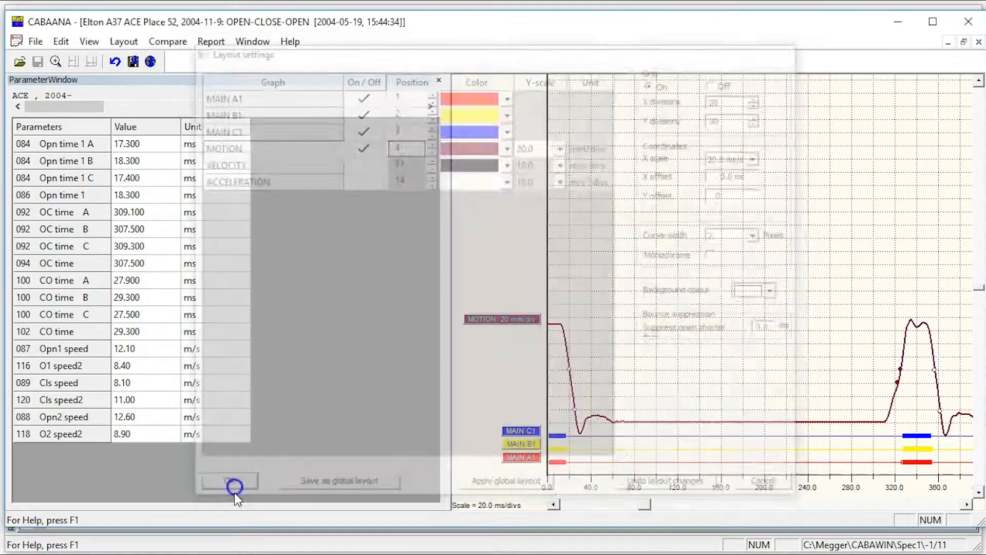
left_click(230, 481)
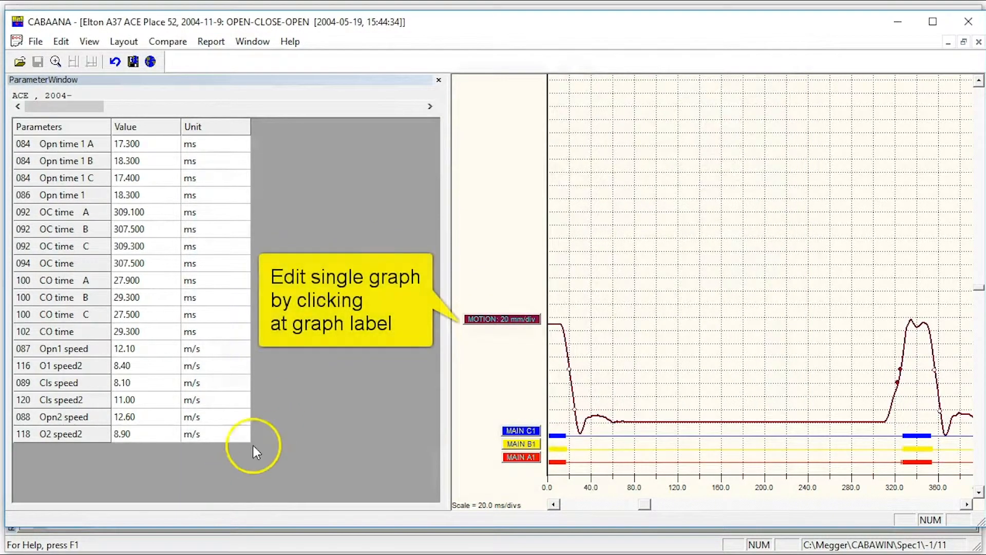
left_click(502, 318)
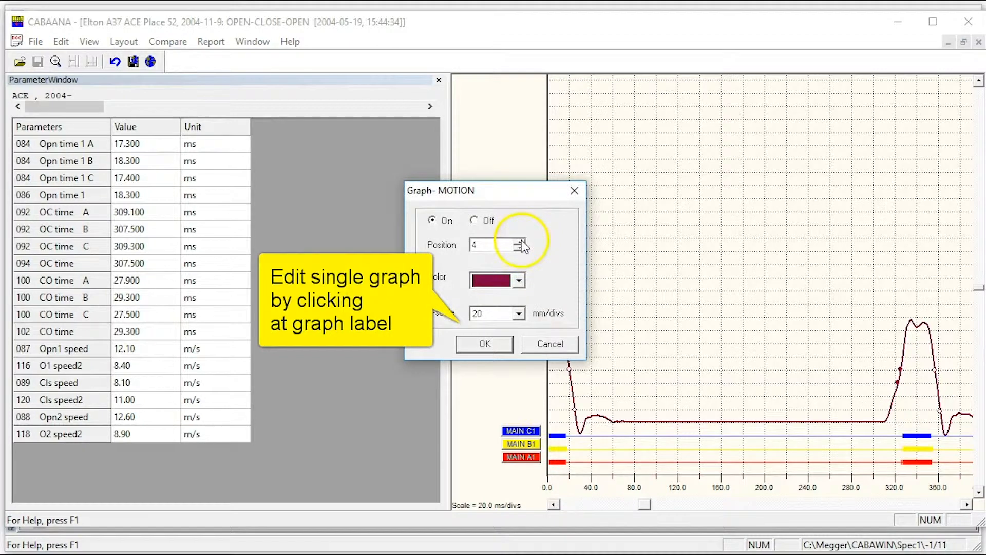
left_click(485, 343)
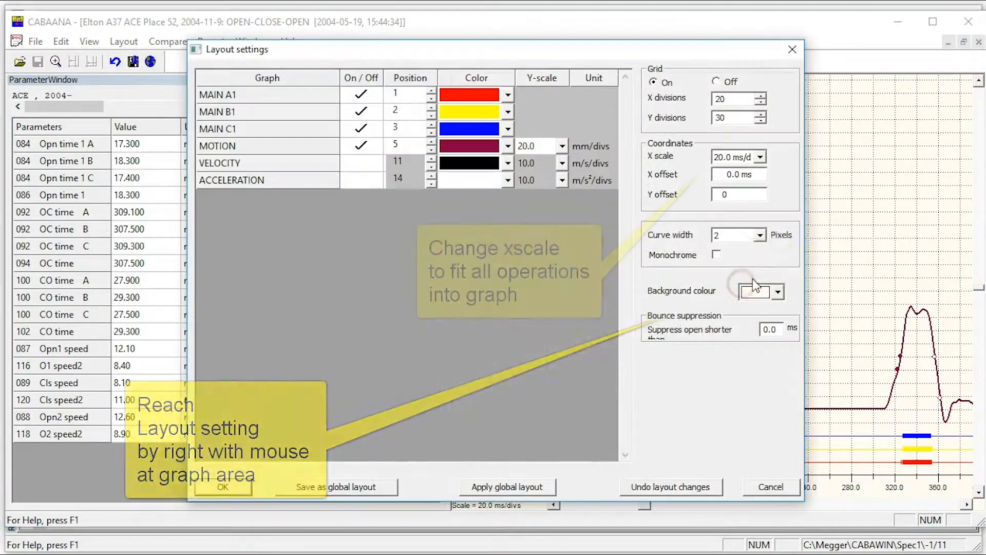
- Set the OPEN-CLOSE-OPEN graph X scale to 50.0 ms per division
left_click(761, 156)
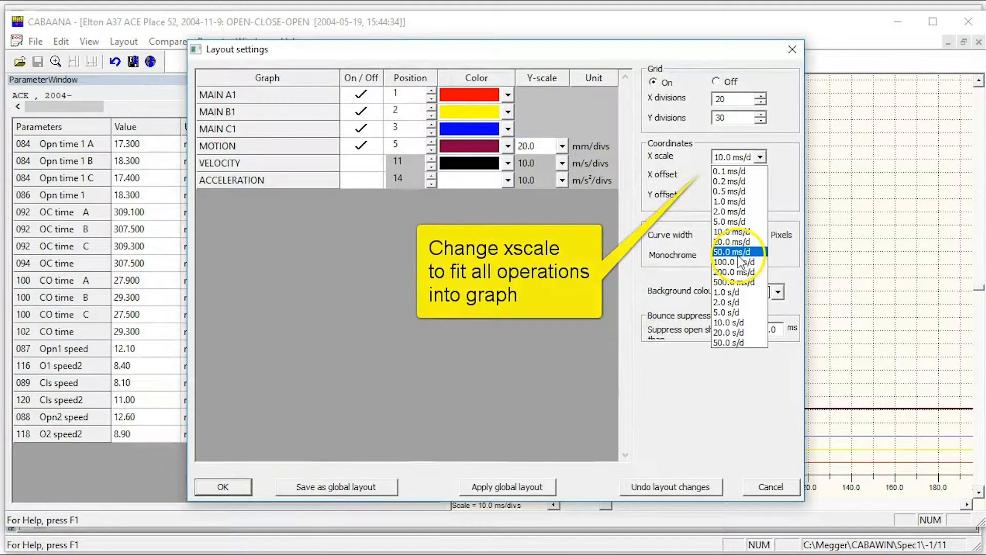
left_click(729, 251)
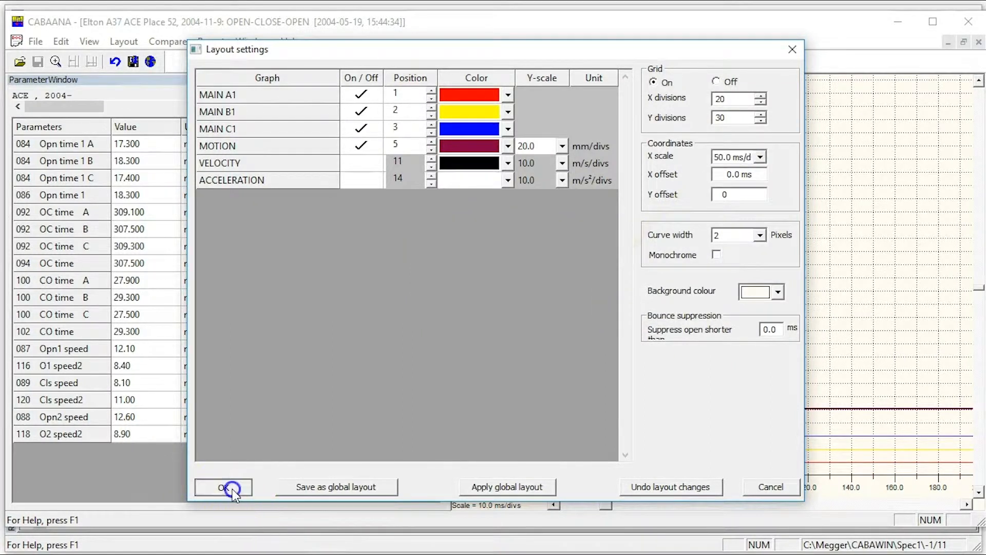
left_click(223, 487)
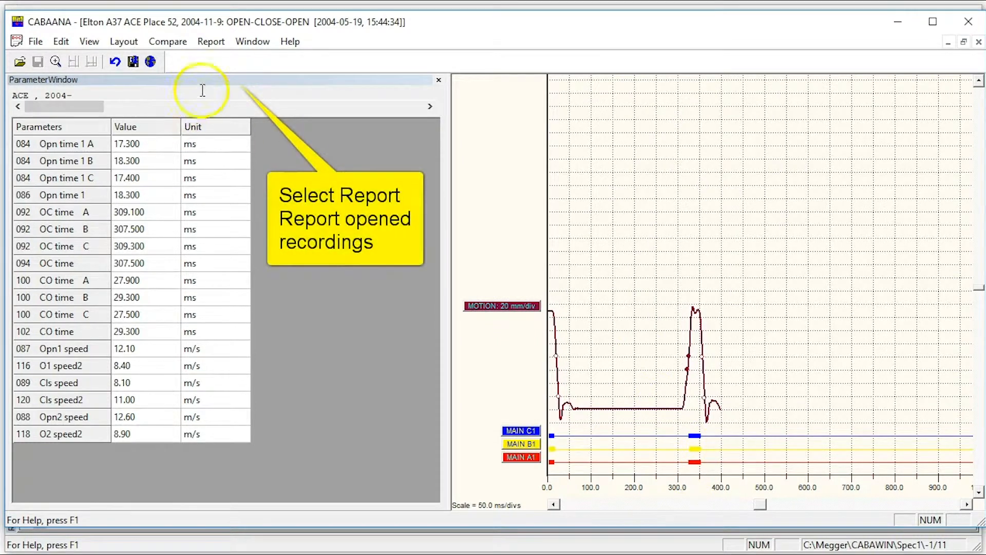
- Start a report of all opened recordings using the BL8002E4G.lst List & Label template
left_click(211, 41)
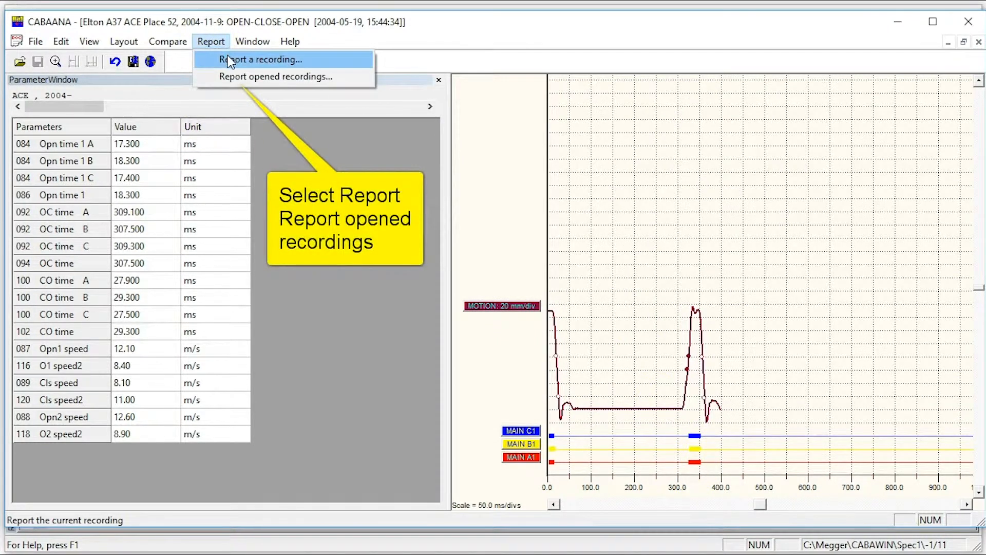
left_click(275, 76)
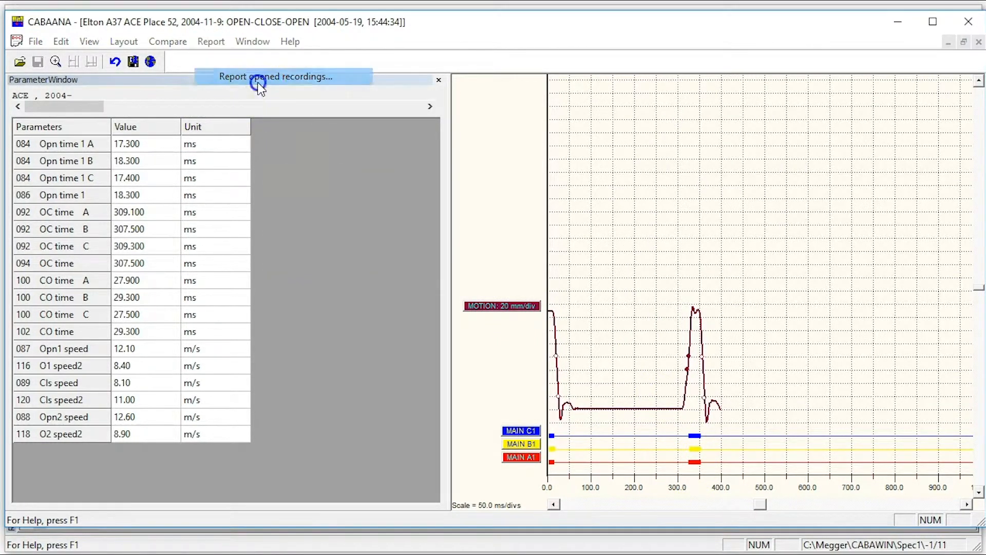
left_click(260, 82)
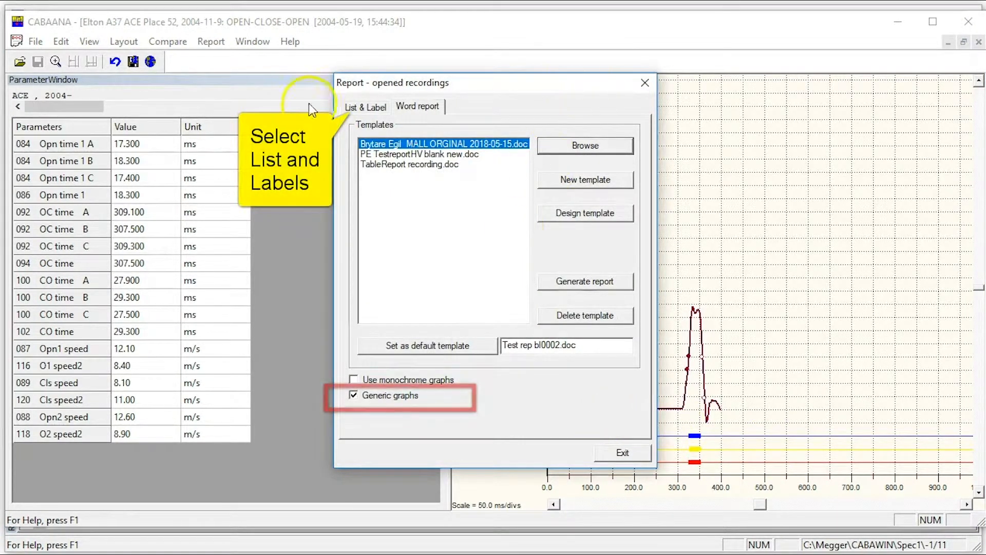
left_click(366, 106)
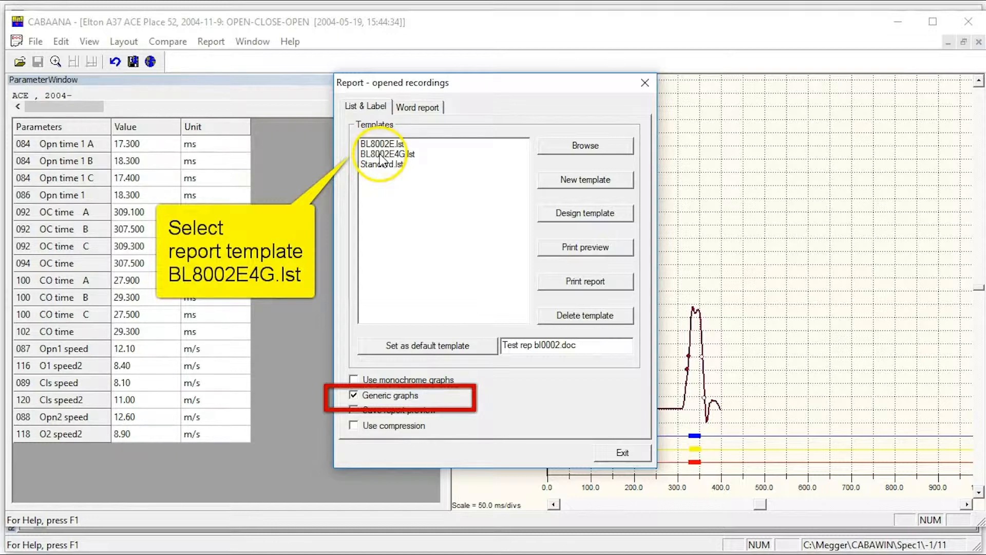
left_click(384, 154)
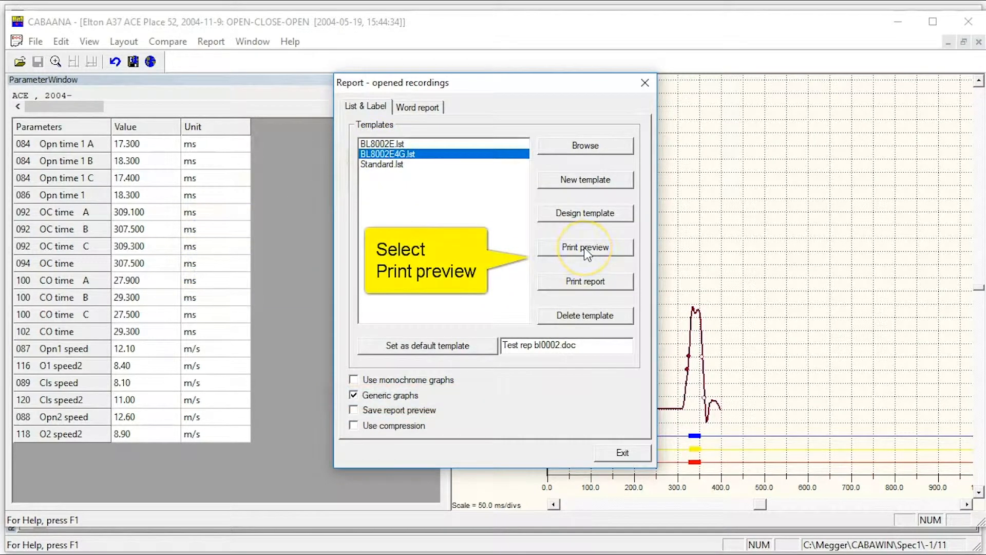
- Preview the Megger test report and print it to a PDF named 'reportte'
left_click(584, 247)
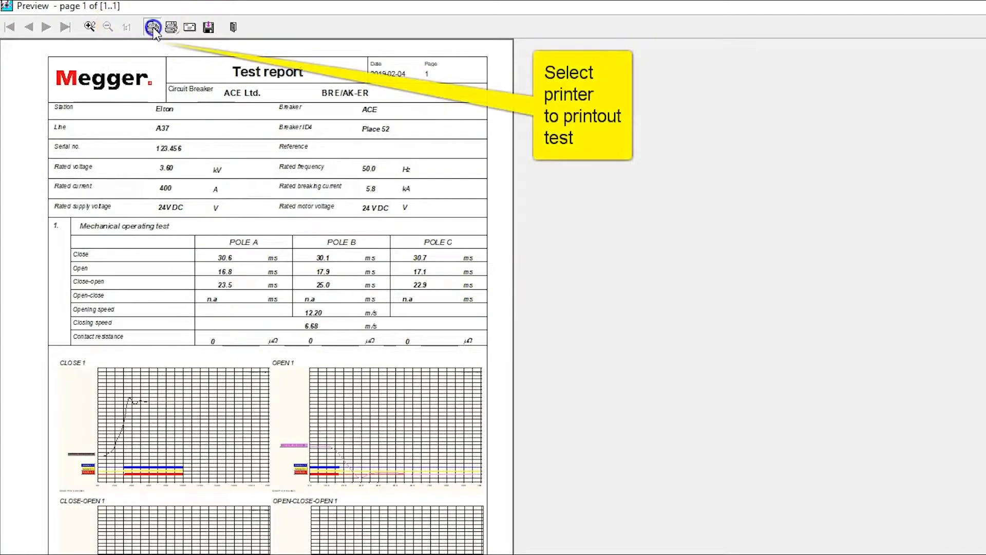
left_click(153, 27)
type("reportte")
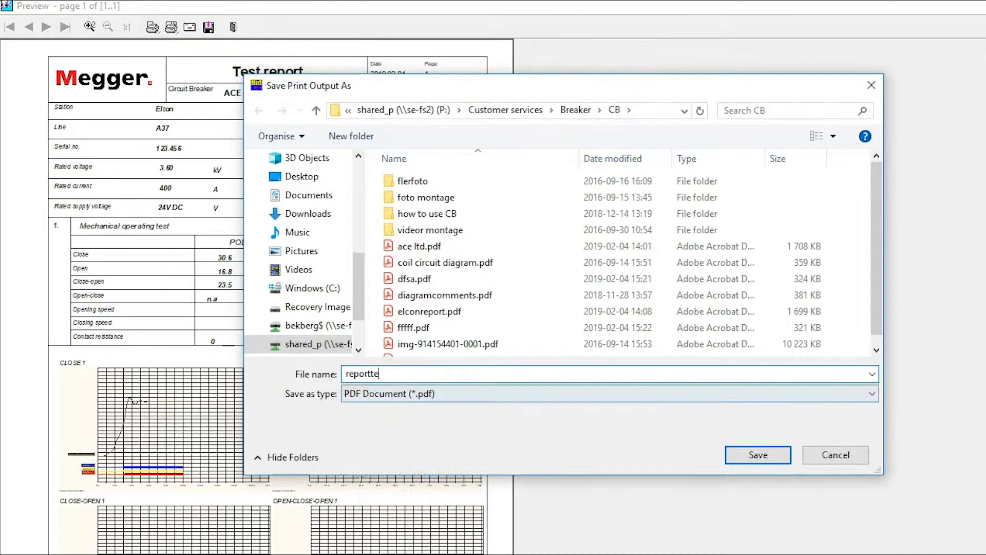
left_click(758, 454)
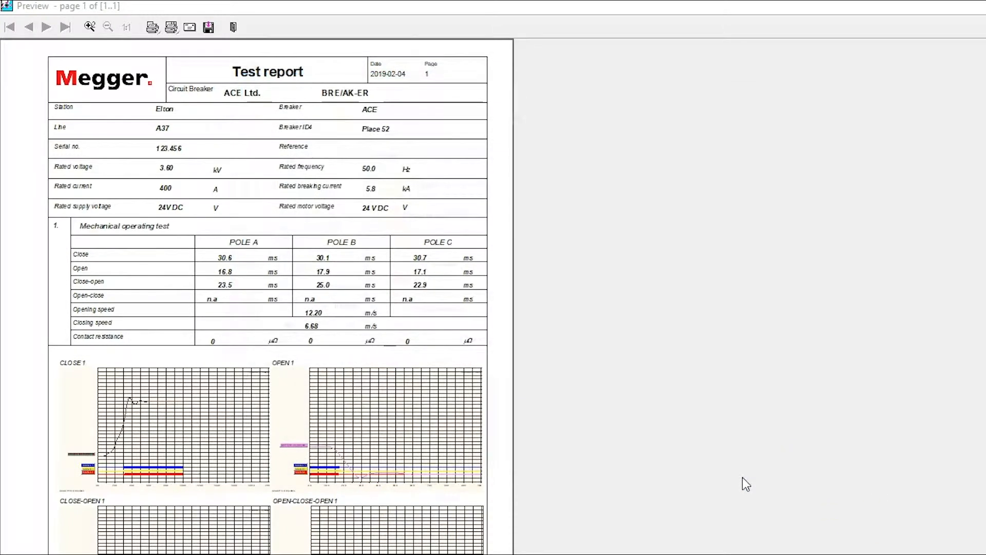